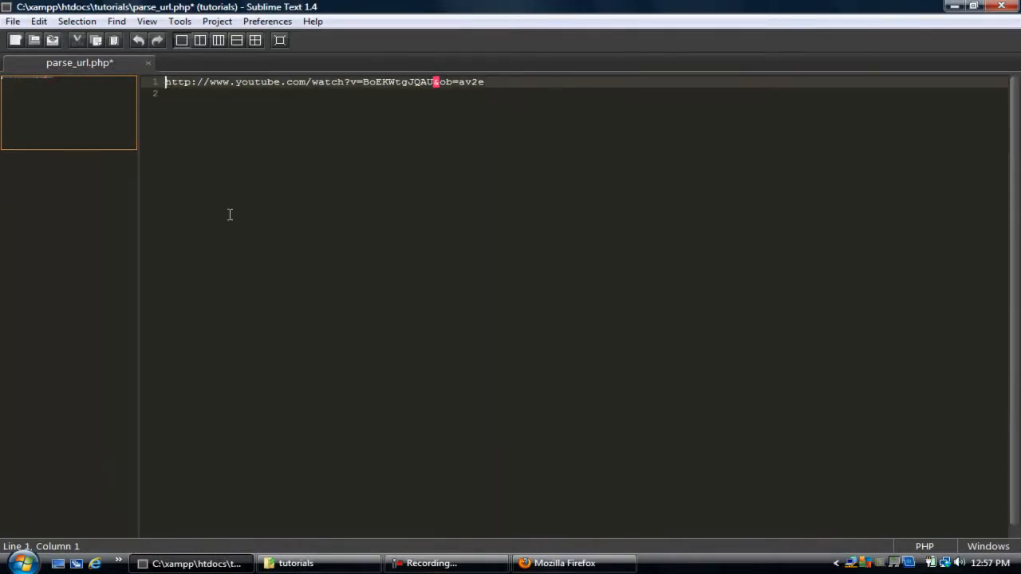
# Step: Add <?php above the URL and assign the URL string to $url
pyautogui.write('$url ="')
pyautogui.write('<?')
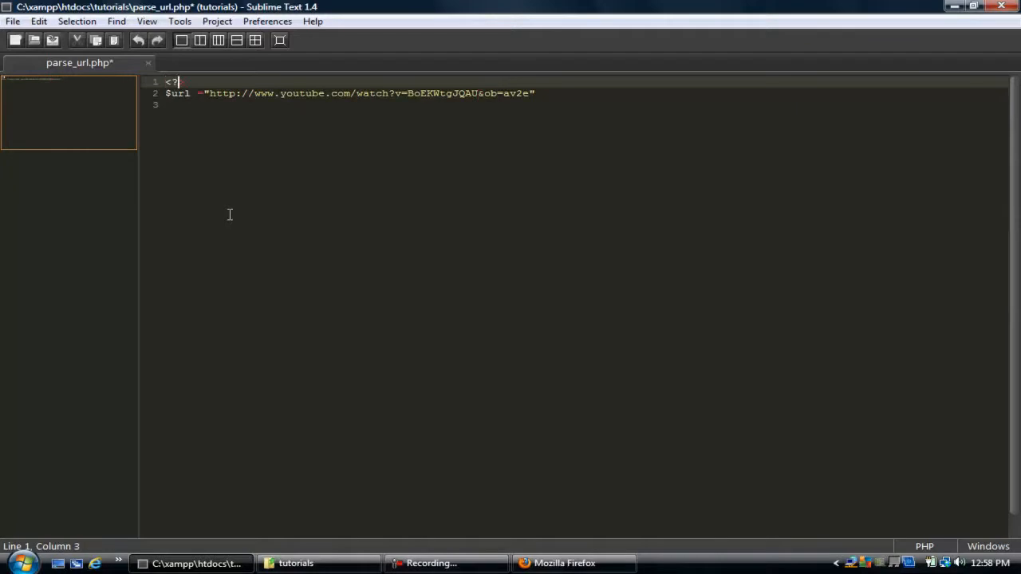
pyautogui.write('php')
pyautogui.click(586, 93)
pyautogui.write(';')
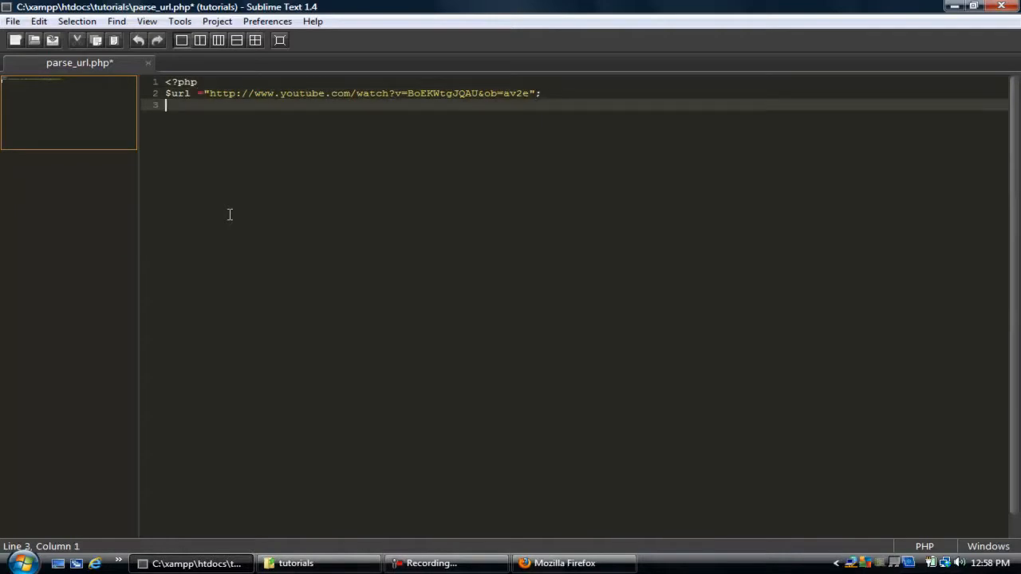
# Step: Close the PHP block with ?> and add a parse_url($url); line
pyautogui.write('?>')
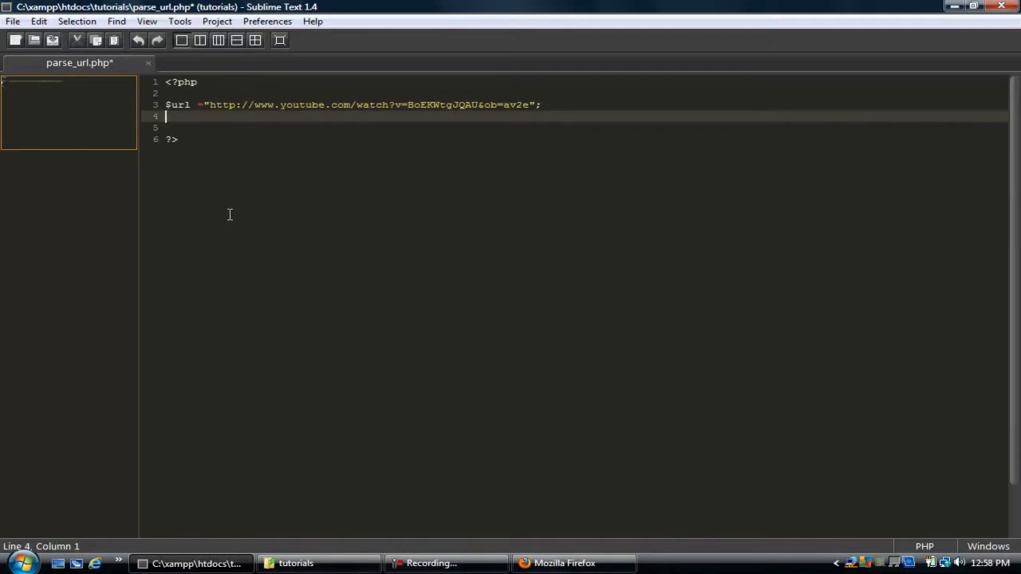
pyautogui.write('parse_url(')
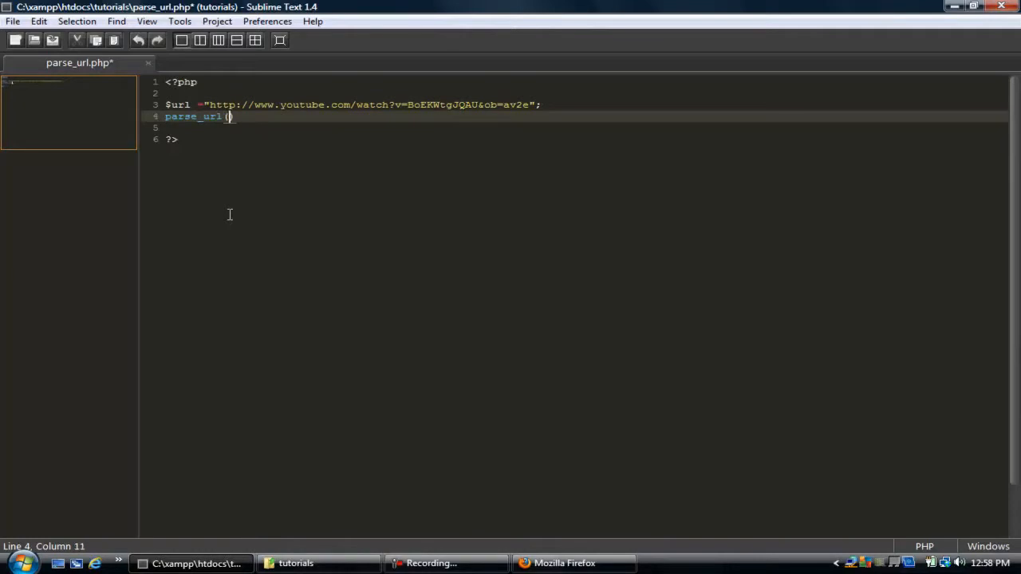
pyautogui.write('$url')
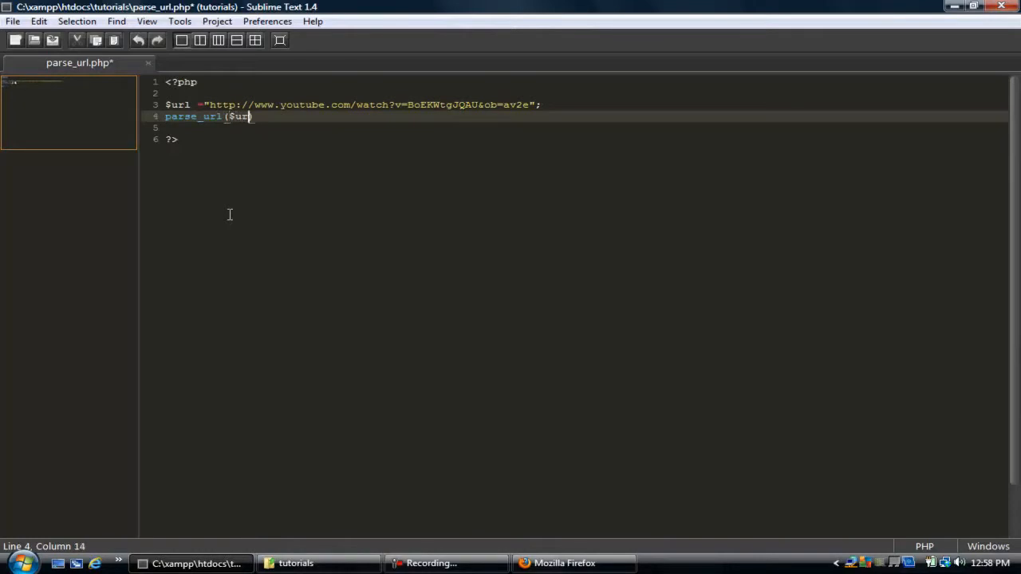
pyautogui.write(');')
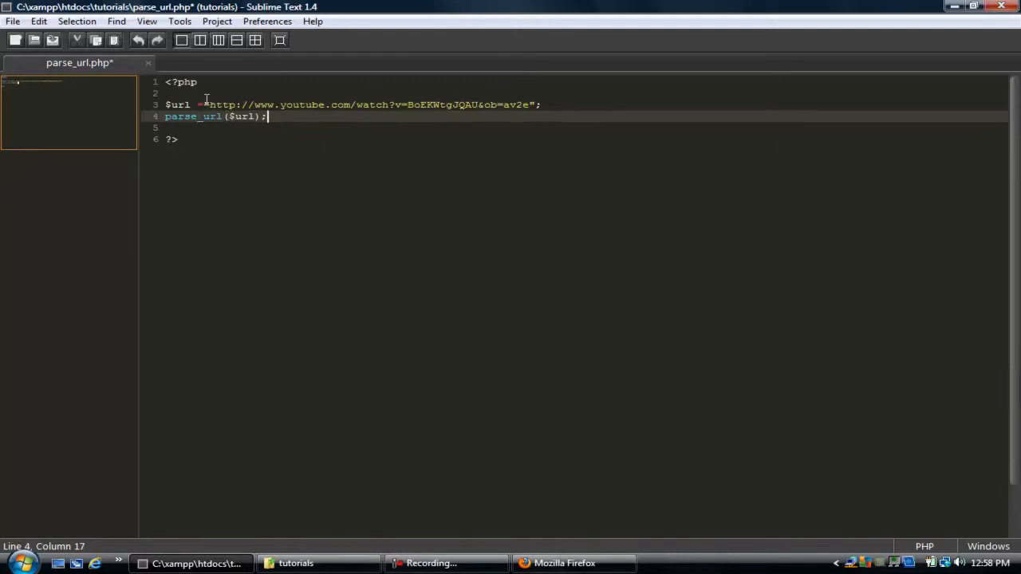
# Step: Wrap the parse_url($url) call in print_r() to print the parsed parts
pyautogui.moveTo(204, 104); pyautogui.dragTo(269, 117)
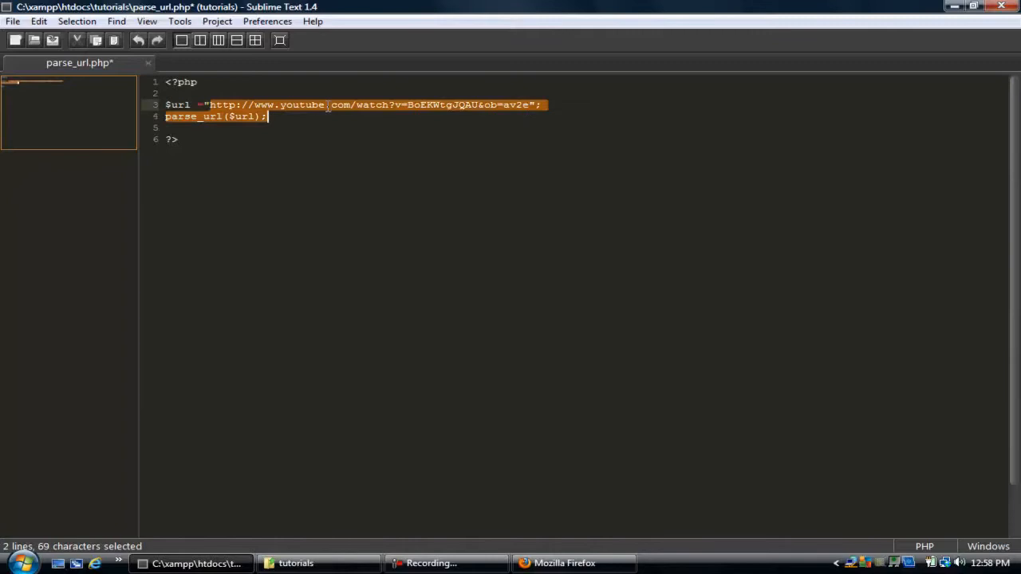
pyautogui.click(168, 117)
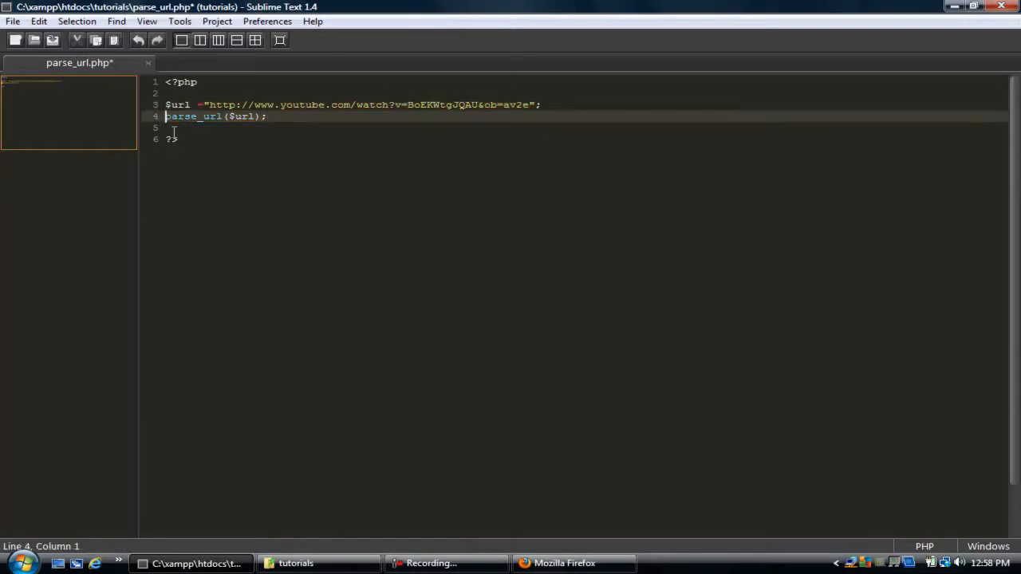
pyautogui.write('print_r(')
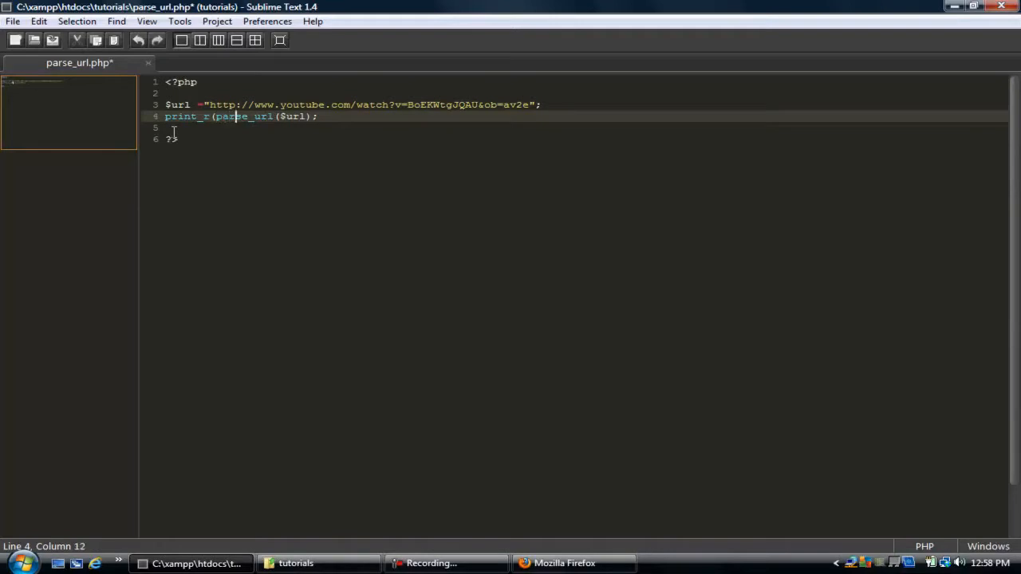
pyautogui.write(')')
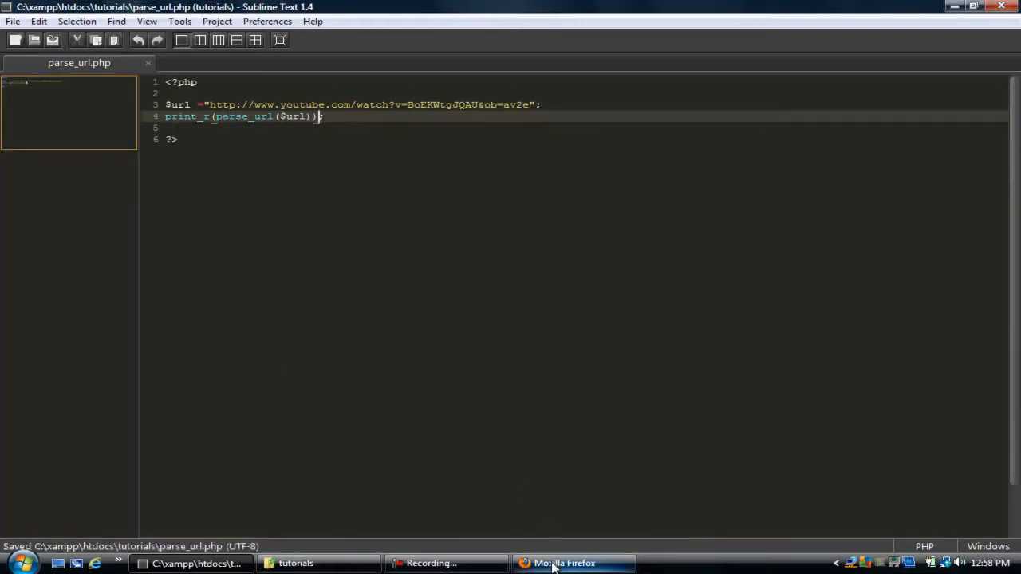
# Step: Reload localhost/tutorials/parse_url.php in Firefox to view the scheme, host, path and query array
pyautogui.click(565, 563)
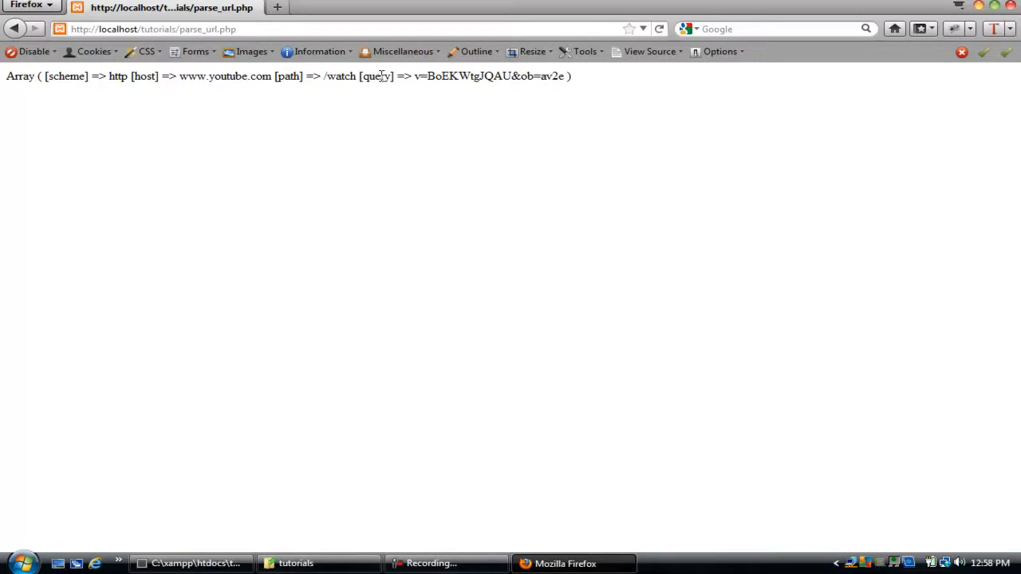
pyautogui.moveTo(361, 75); pyautogui.dragTo(570, 76)
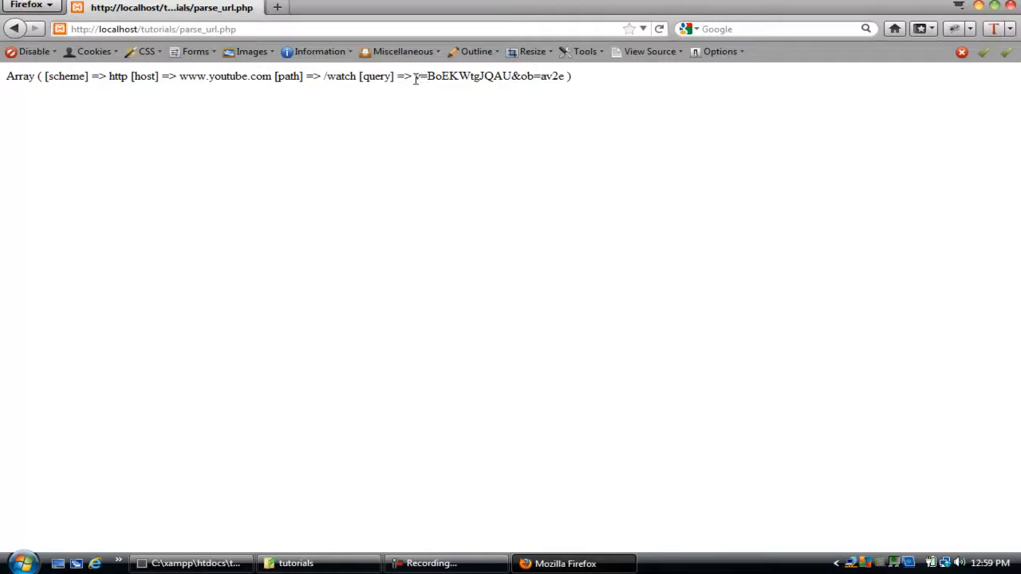
pyautogui.moveTo(393, 512)
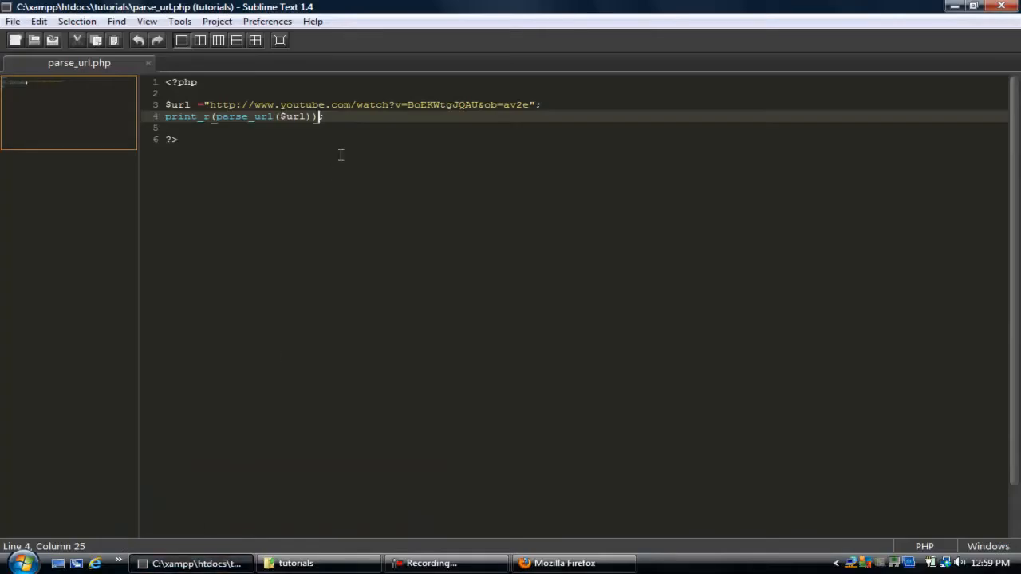
# Step: Remove print_r from line 4 so the call can use echo instead
pyautogui.write(';')
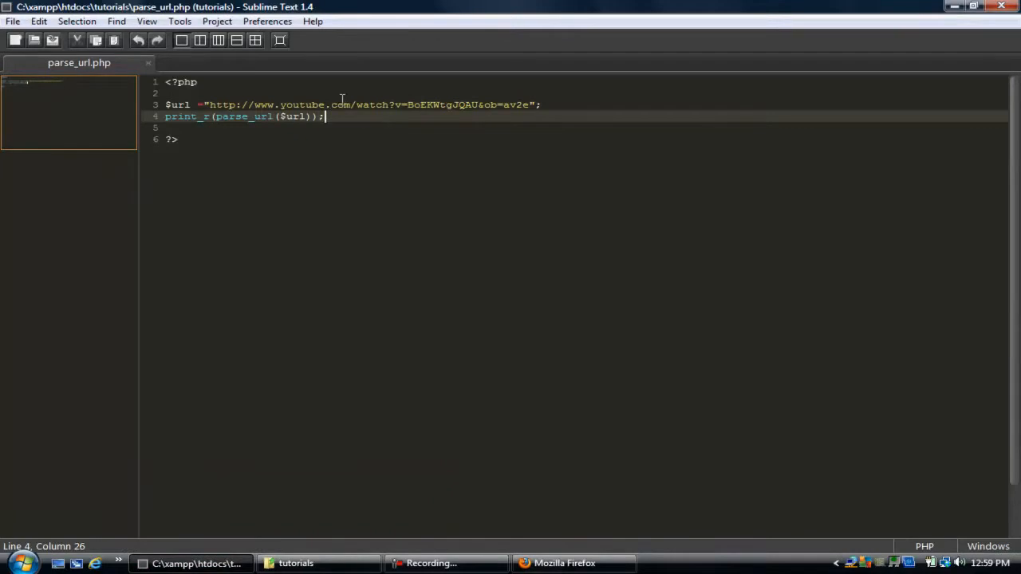
pyautogui.click(210, 116)
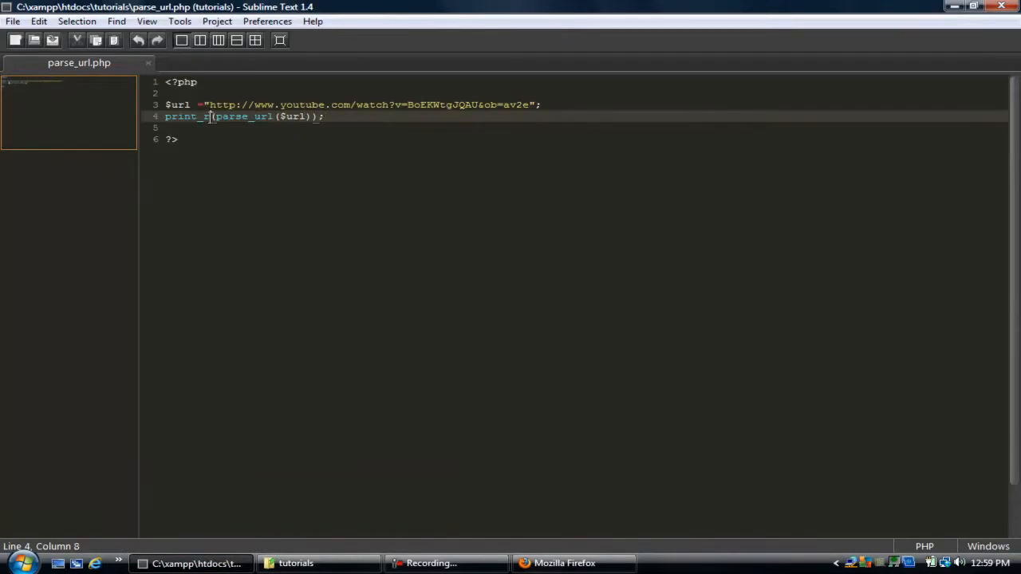
pyautogui.doubleClick(186, 116)
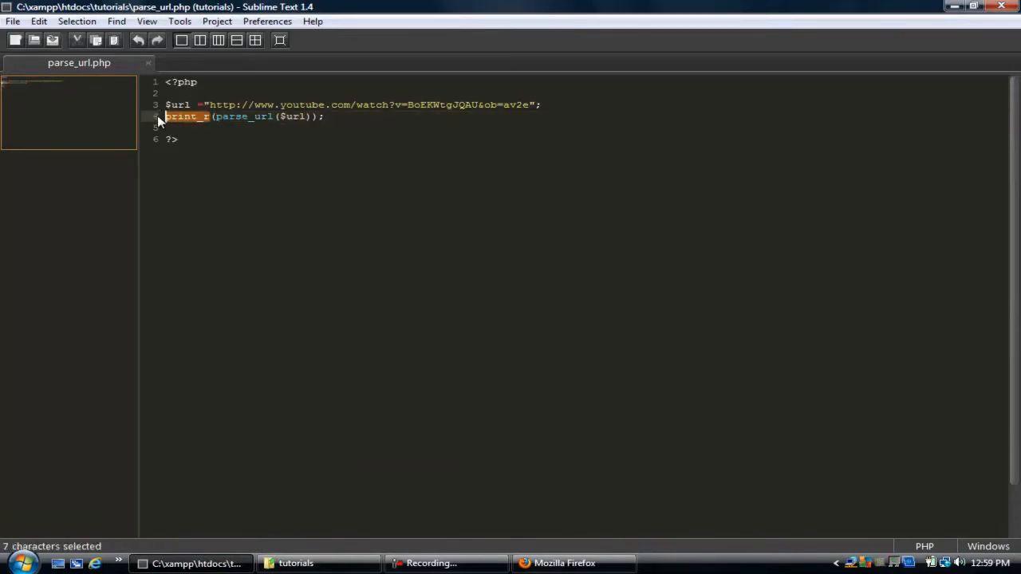
pyautogui.press('Delete')
pyautogui.write('echo ')
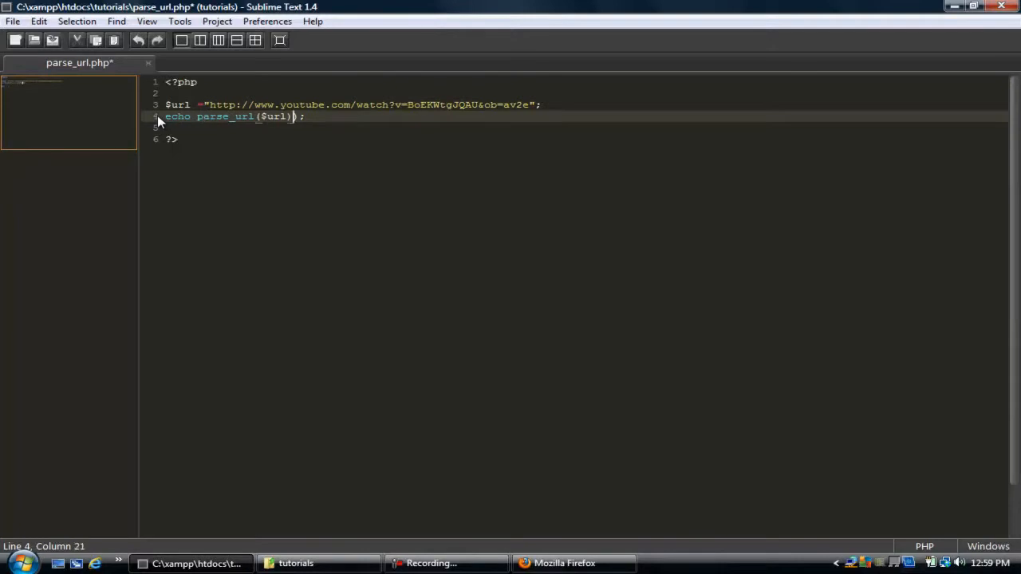
# Step: Pass PHP_URL_QUERY as parse_url's second argument and save the file
pyautogui.write(',')
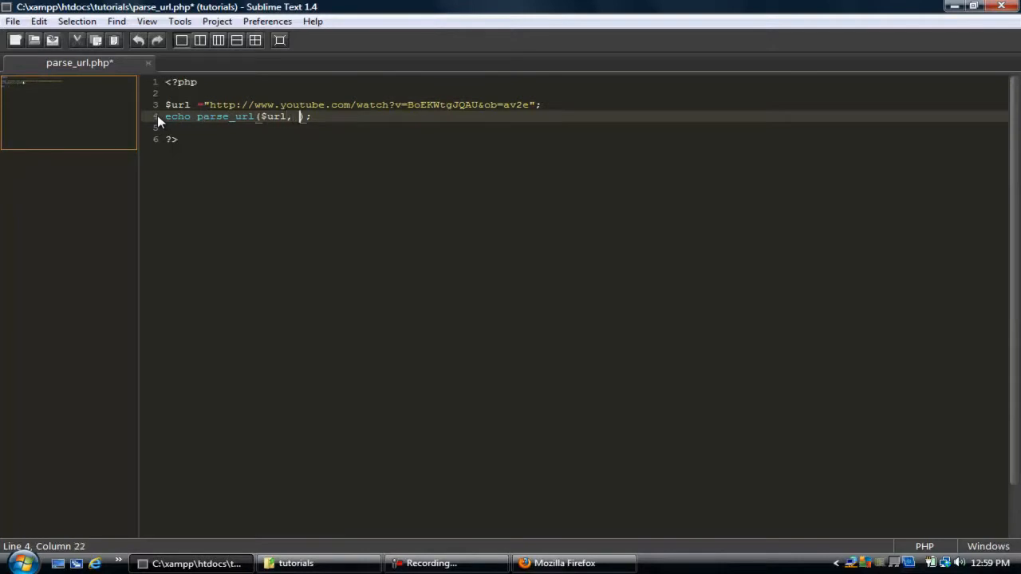
pyautogui.write('PHP_URL')
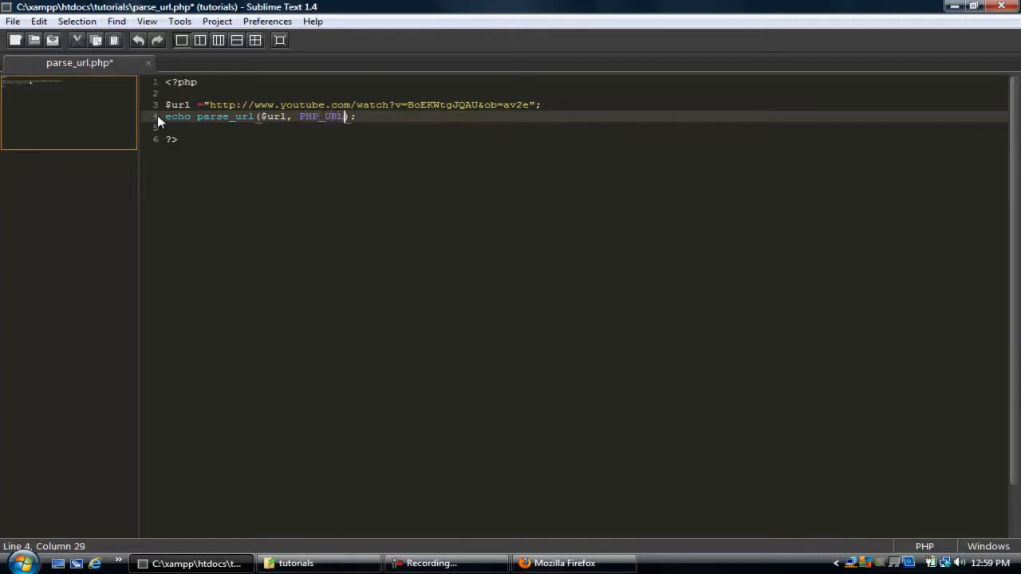
pyautogui.write('_QUERY')
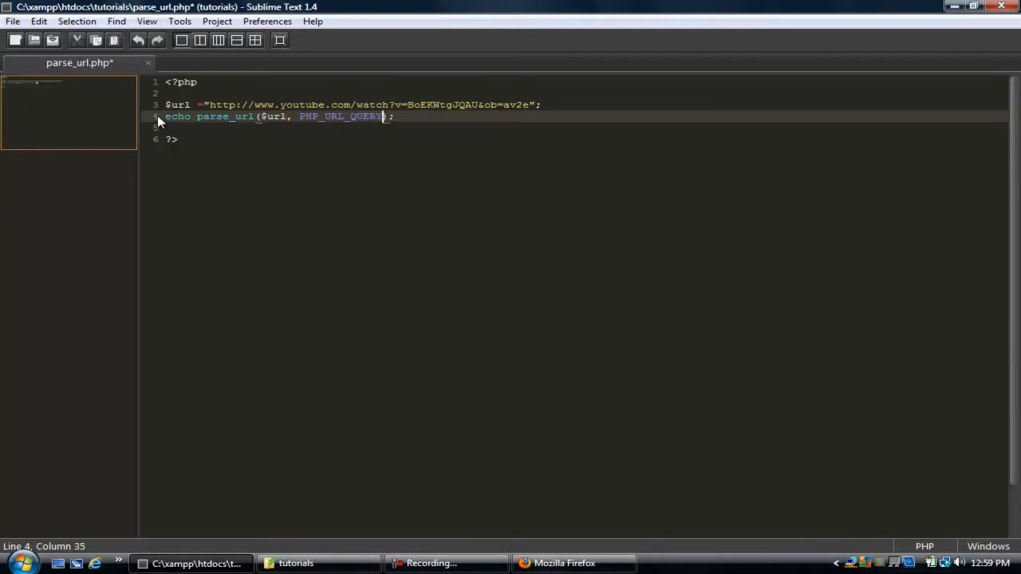
pyautogui.press('ctrl+s')
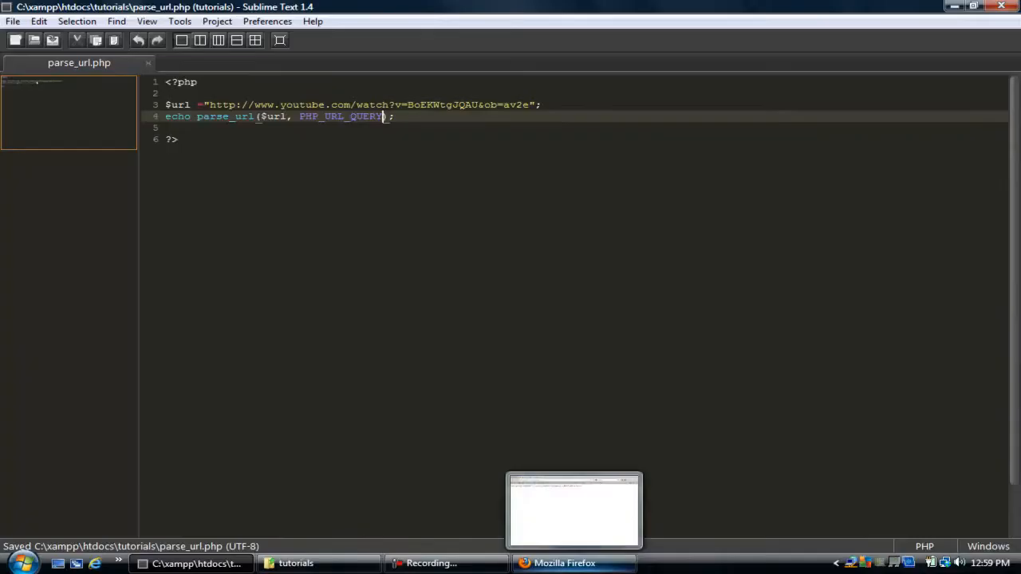
pyautogui.click(565, 564)
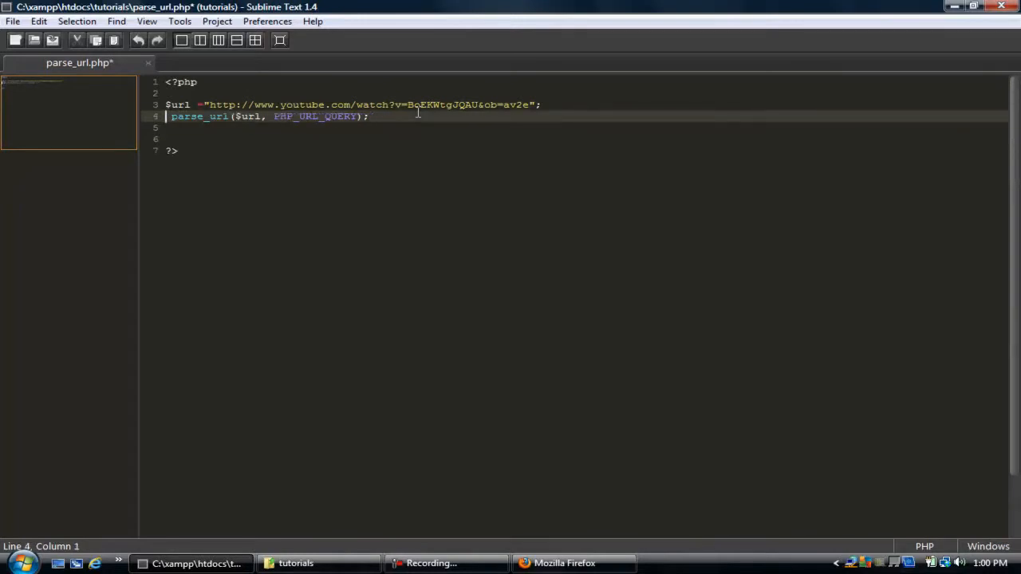
# Step: Store the query string in a $parsedurl variable on line 4
pyautogui.write('$')
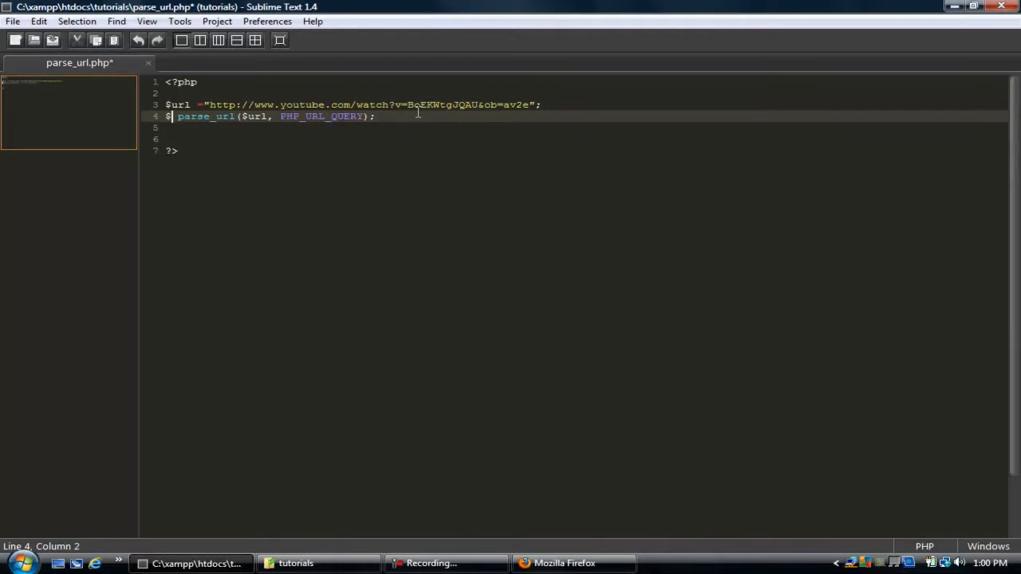
pyautogui.write('parsedU')
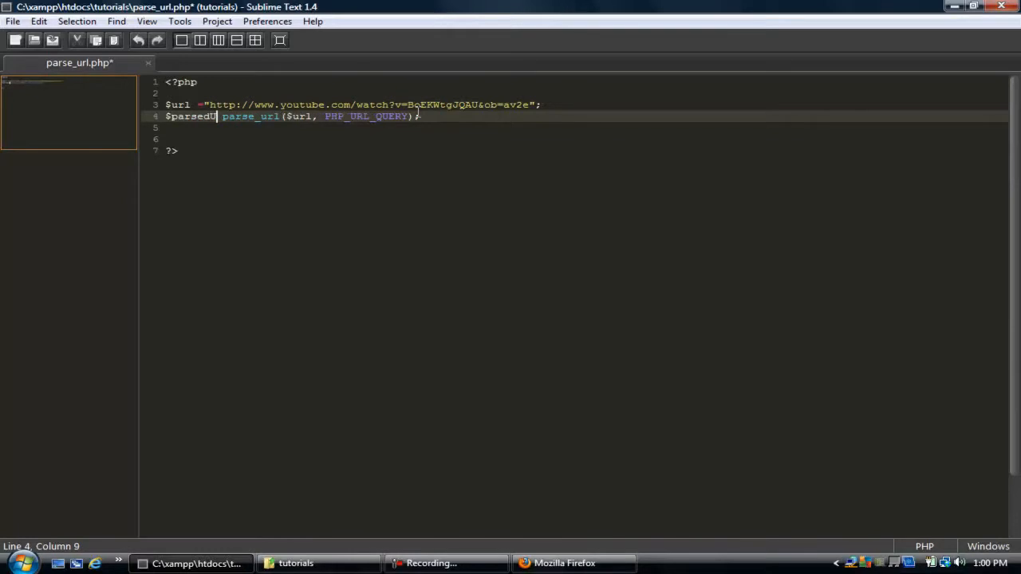
pyautogui.write('re')
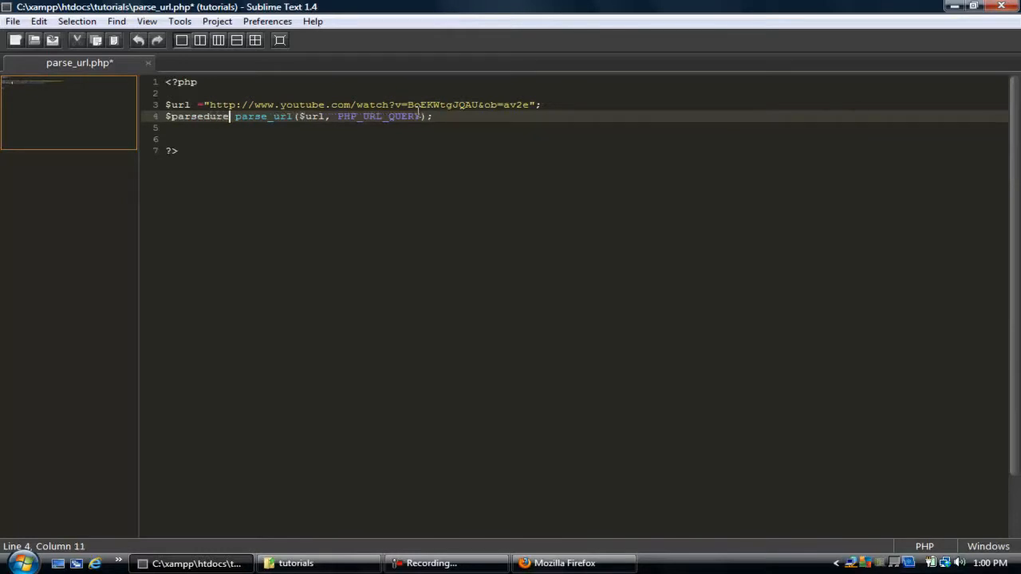
pyautogui.write('l =')
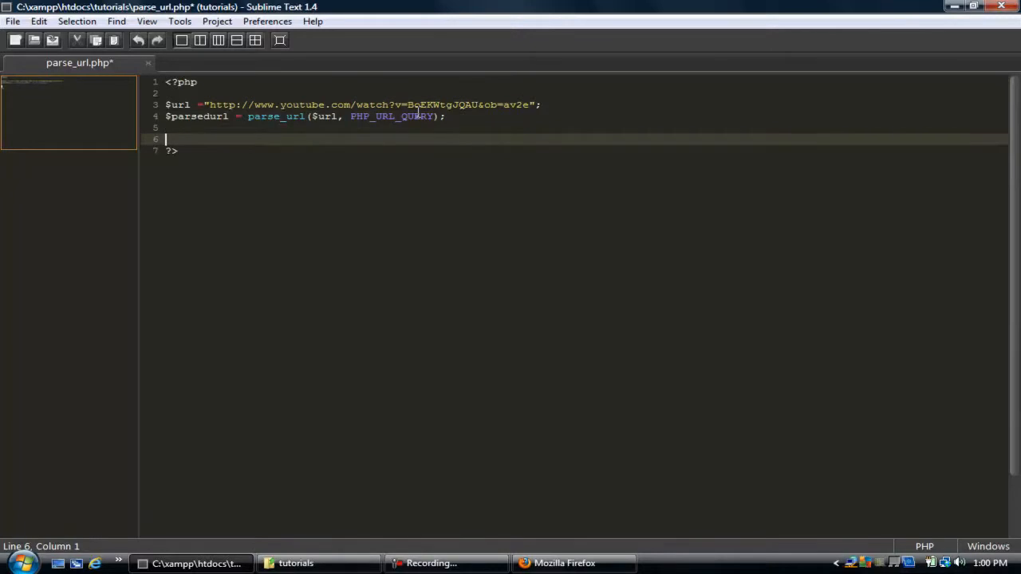
# Step: Add parse_str($parsedurl); on line 6, fixing the misspelled variable name
pyautogui.write('parse_str')
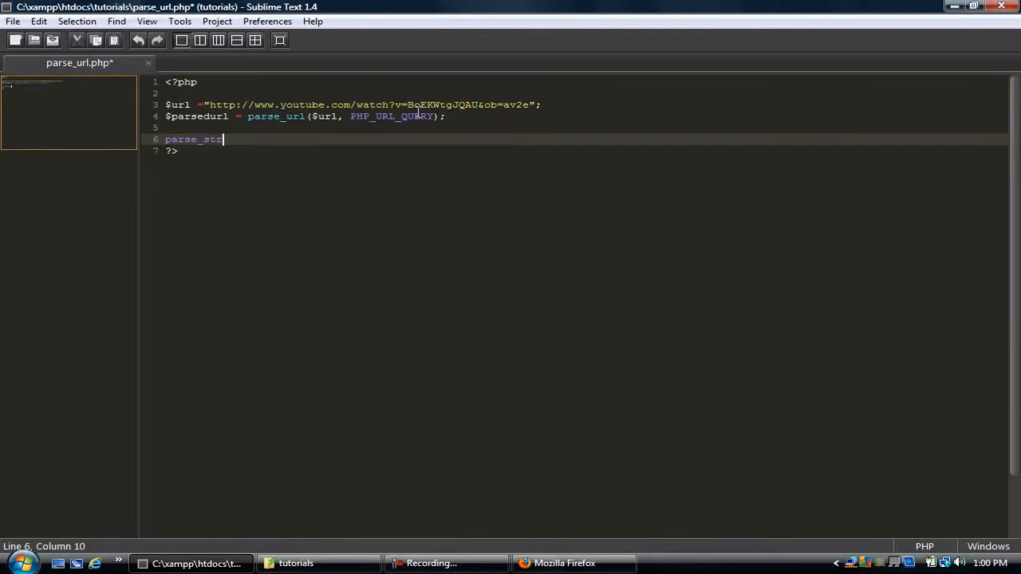
pyautogui.write('($')
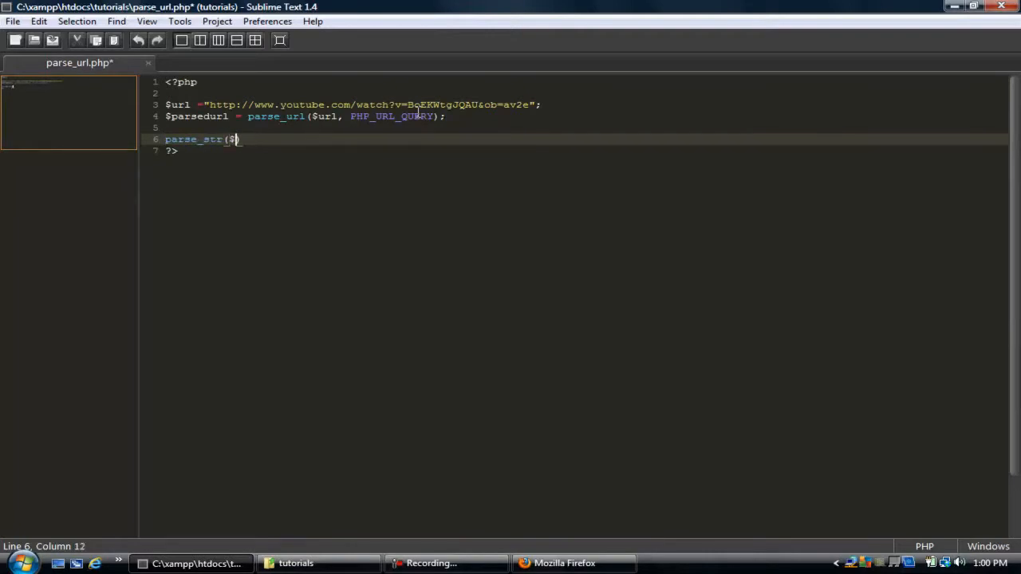
pyautogui.write('parse')
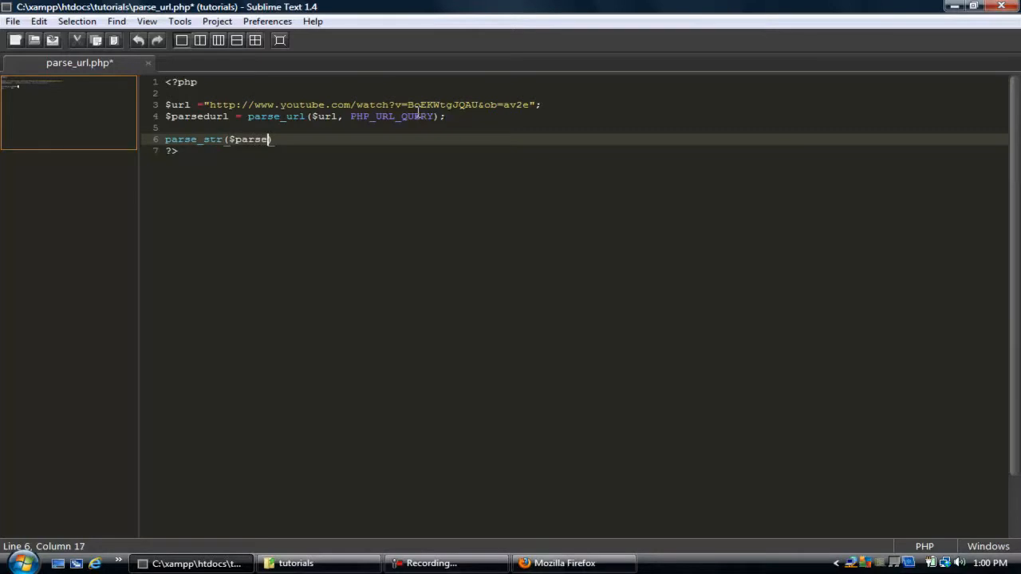
pyautogui.write('url')
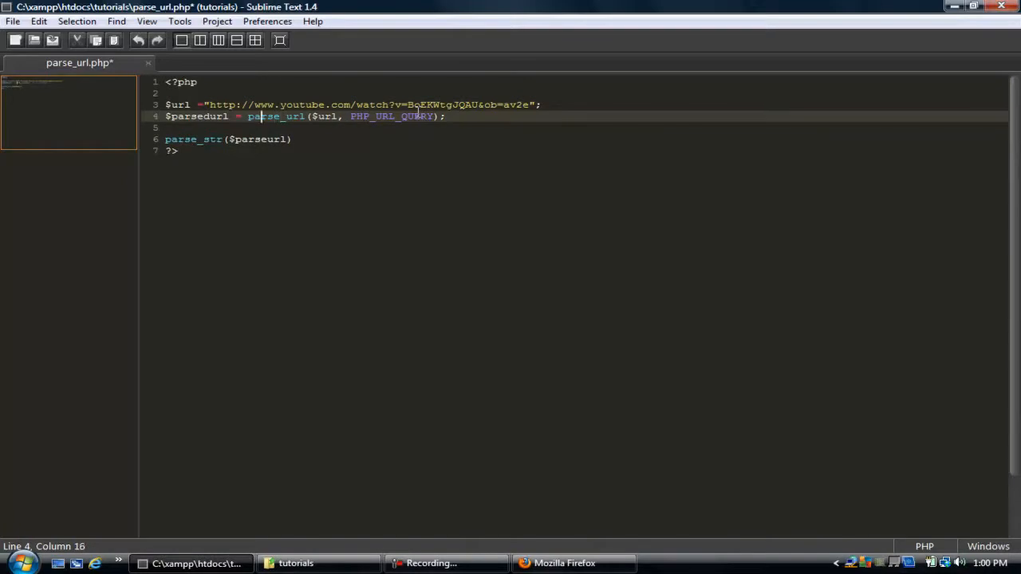
pyautogui.click(208, 139)
pyautogui.write('d')
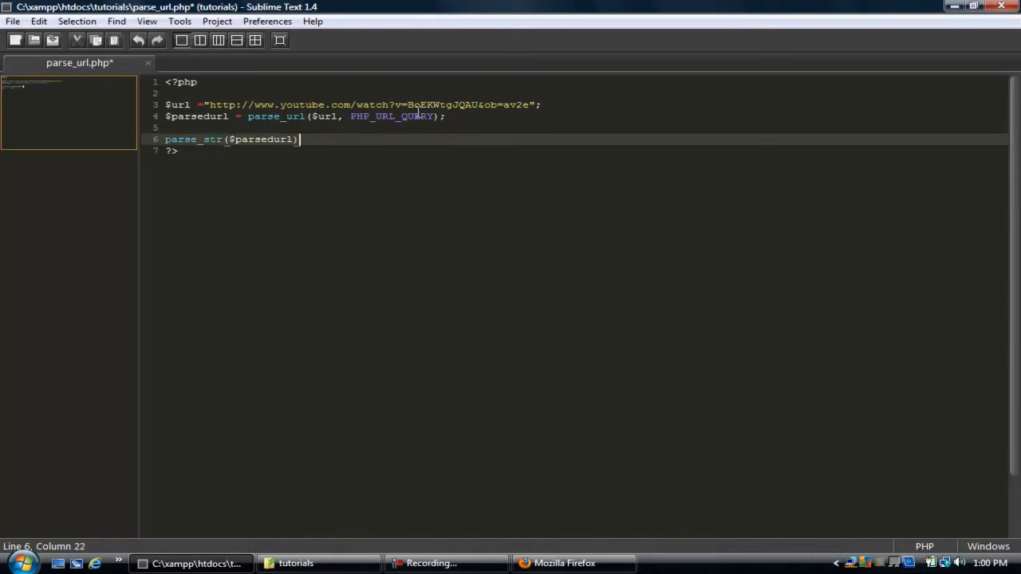
pyautogui.write(';')
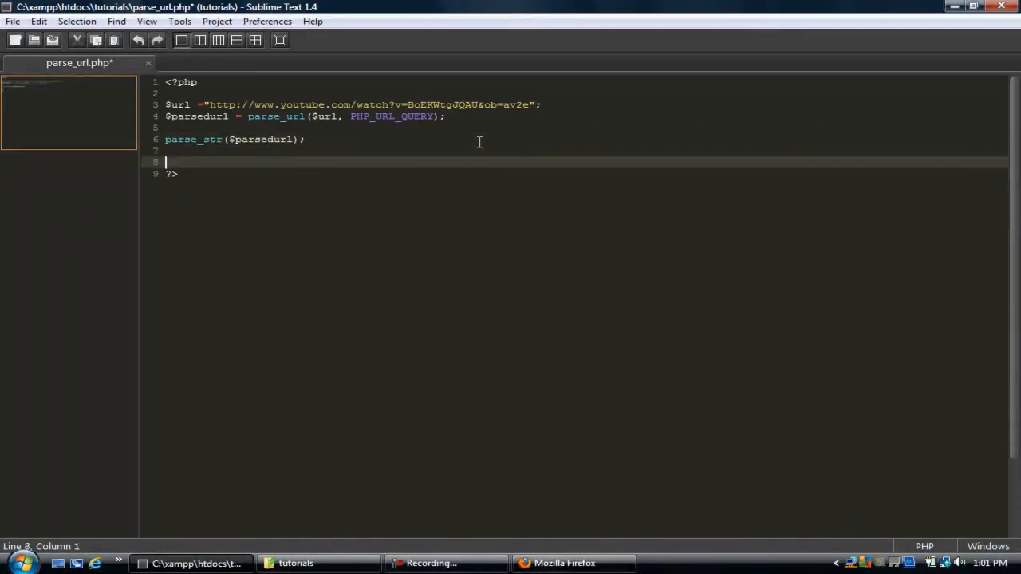
# Step: Write echo 'v = '.$v.'<br /> ob = '.$ob; on line 8
pyautogui.write('echo')
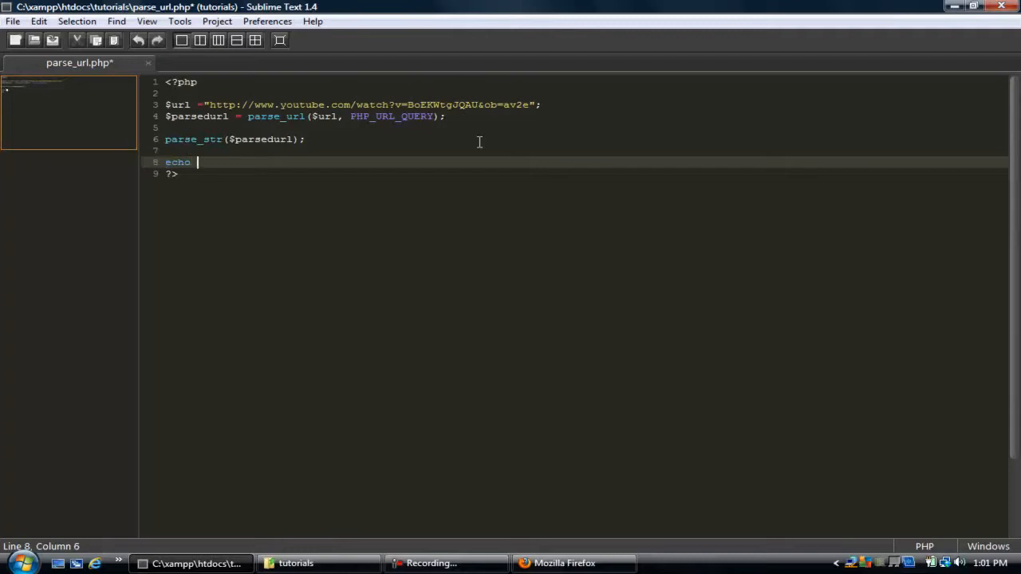
pyautogui.write('$v')
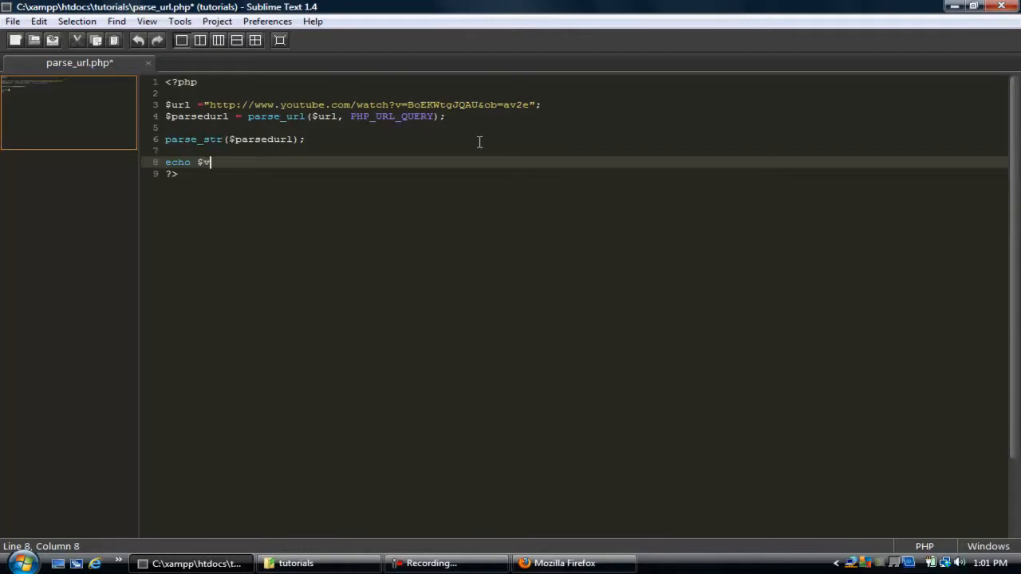
pyautogui.press('BackSpace')
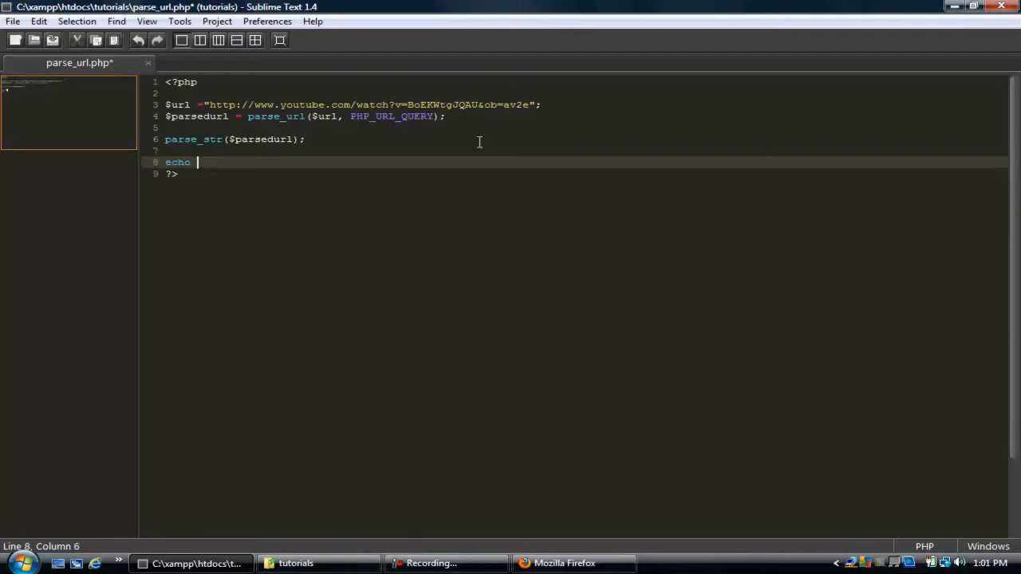
pyautogui.write("'")
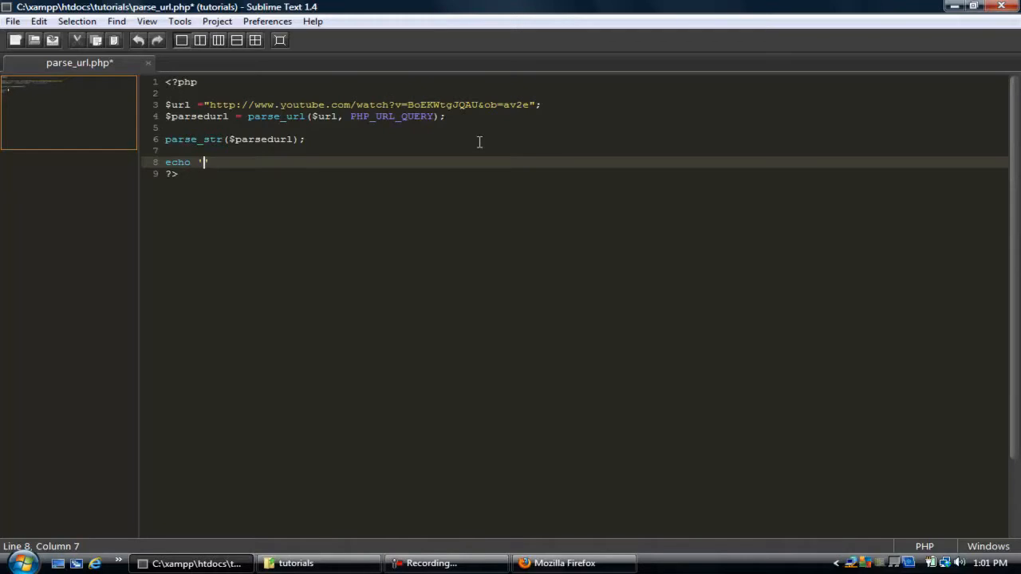
pyautogui.write("v = '.$")
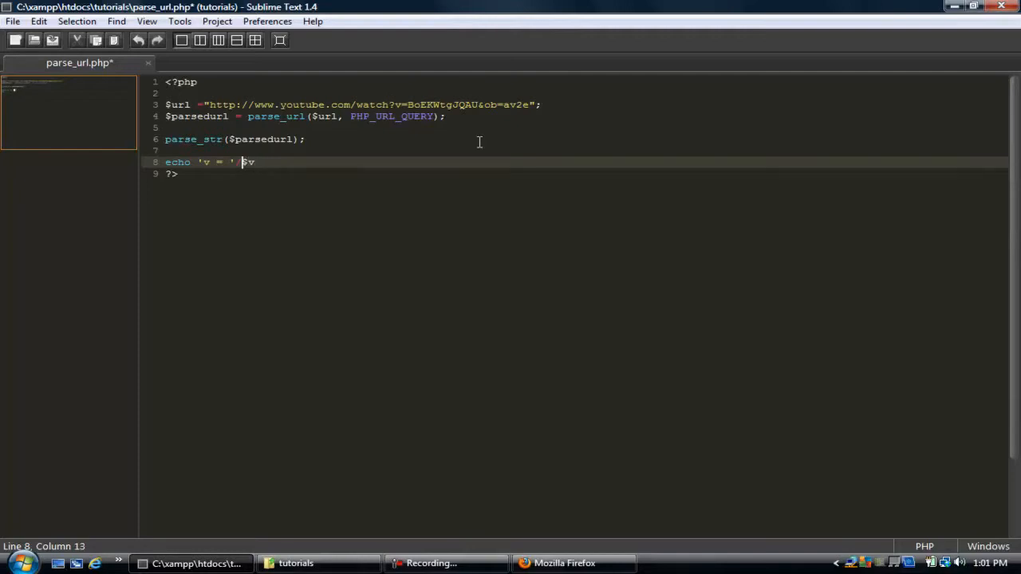
pyautogui.write('v')
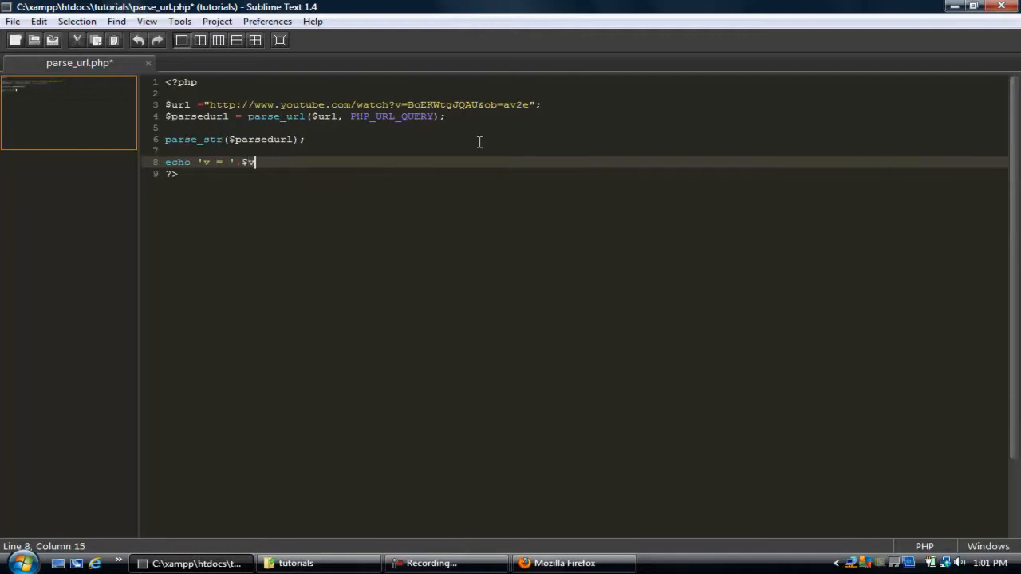
pyautogui.write("'")
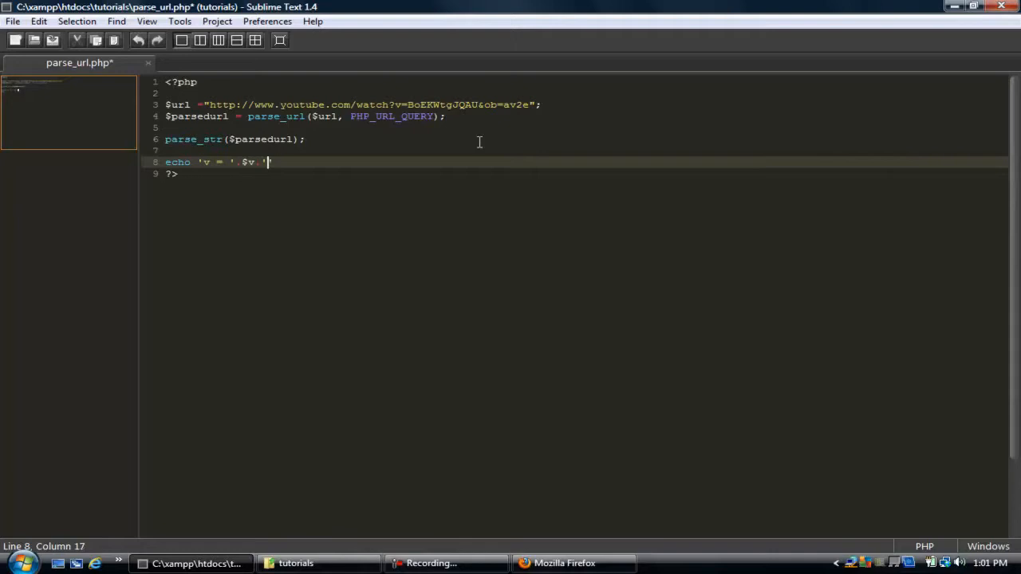
pyautogui.write('<br />')
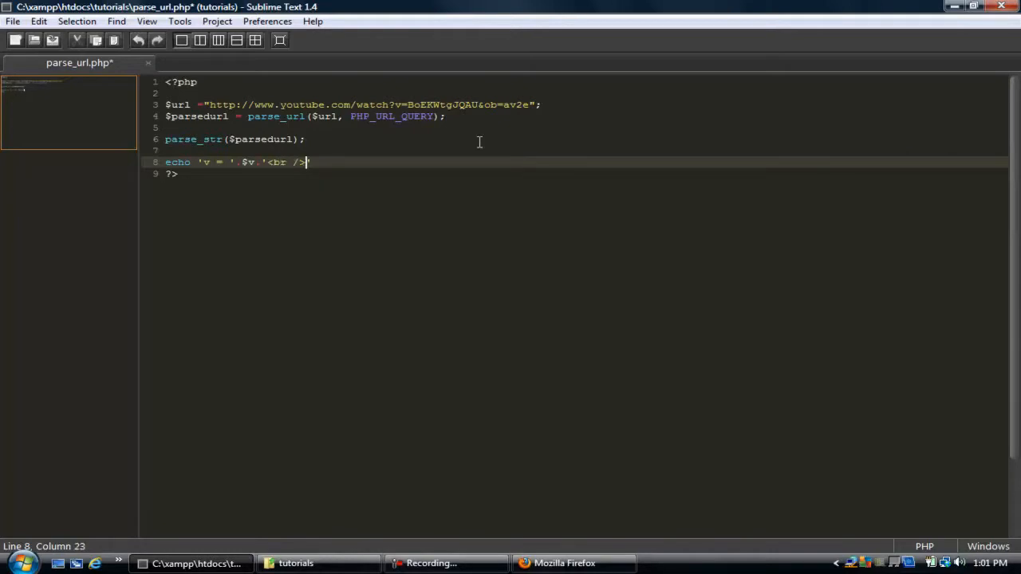
pyautogui.write('" "')
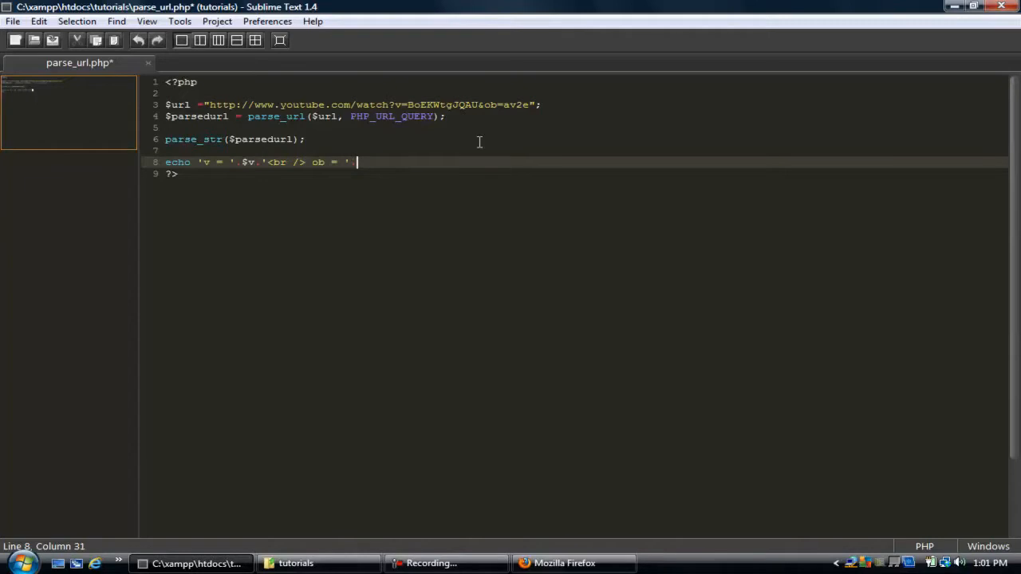
pyautogui.write('$ob')
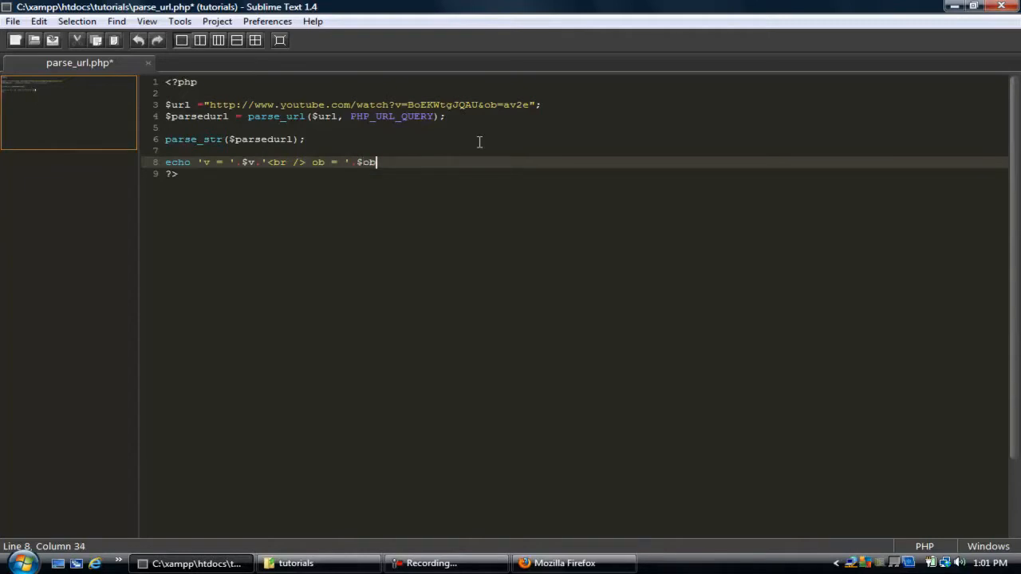
pyautogui.write(';')
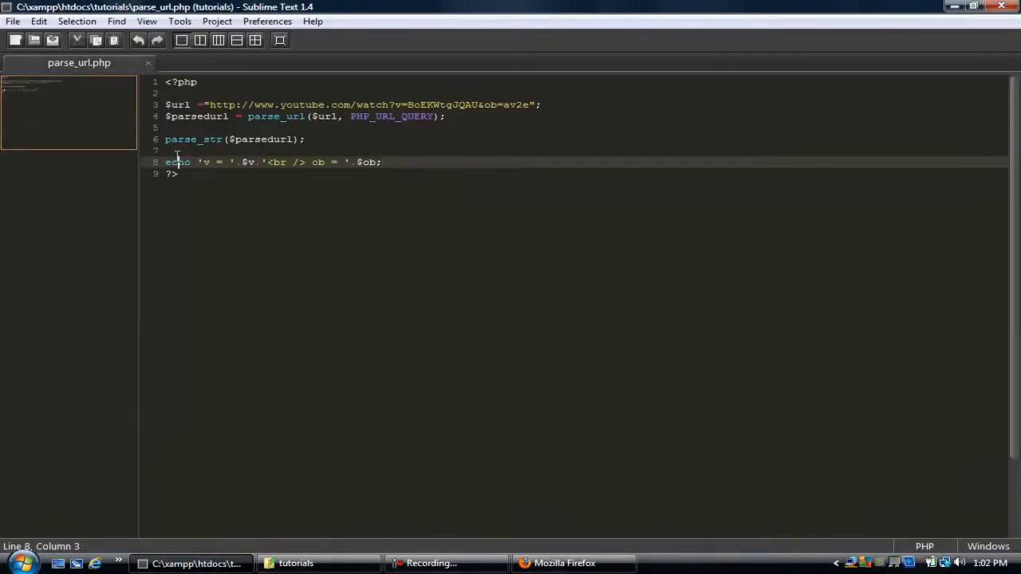
# Step: Add echo $url '<br>'; on line 7, save, and switch to Firefox
pyautogui.write('echo $')
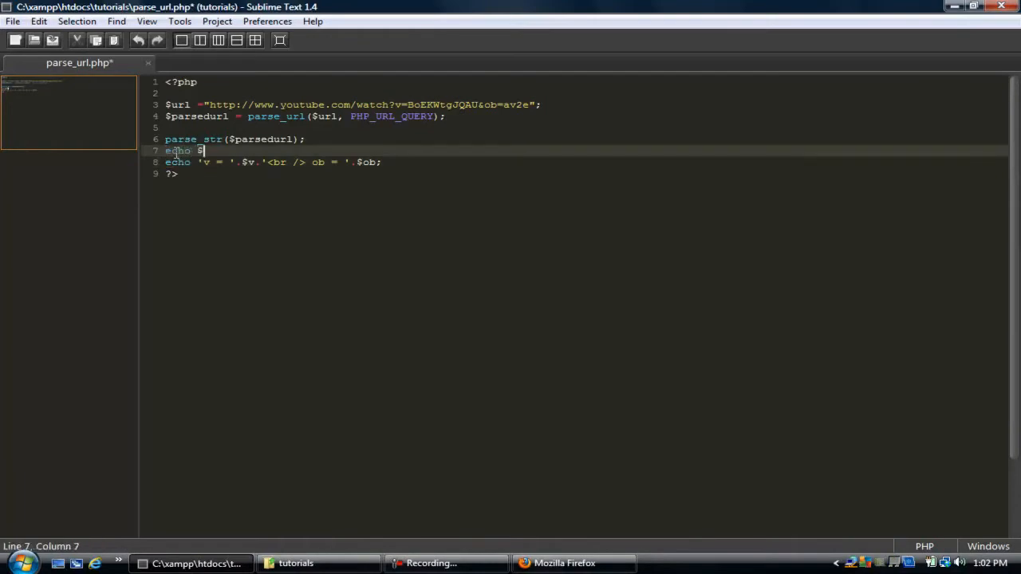
pyautogui.write('url')
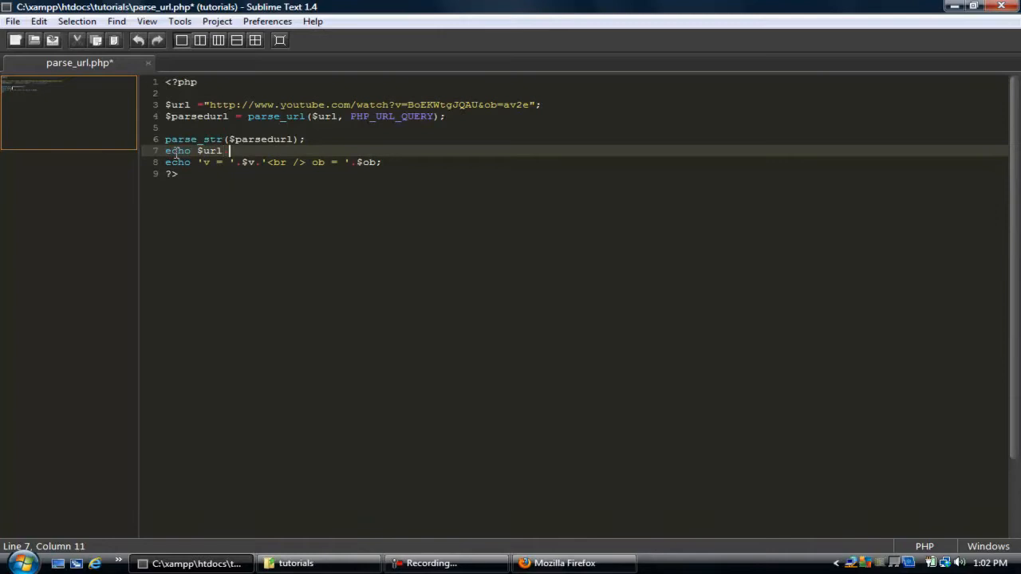
pyautogui.write(';')
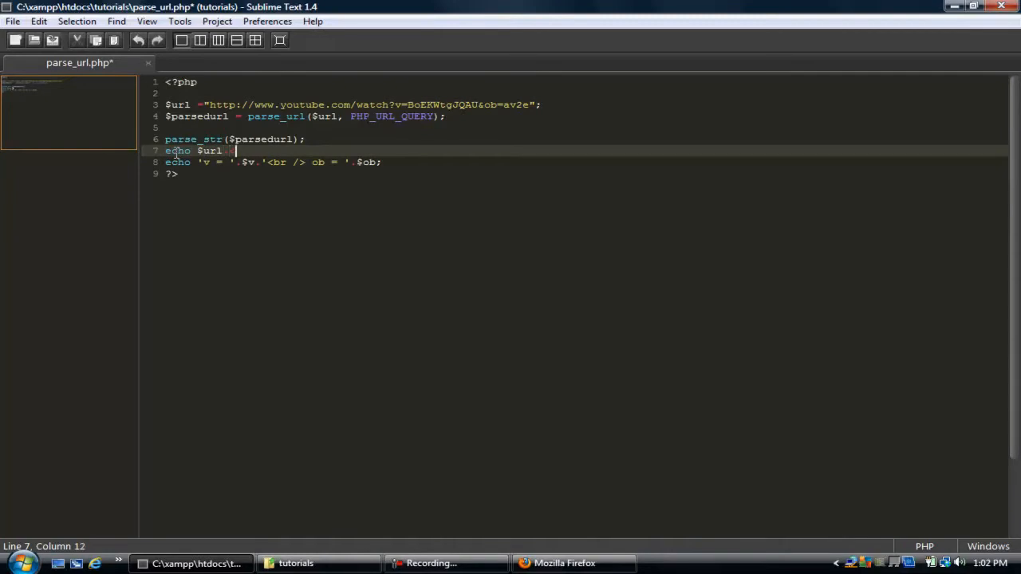
pyautogui.write('<')
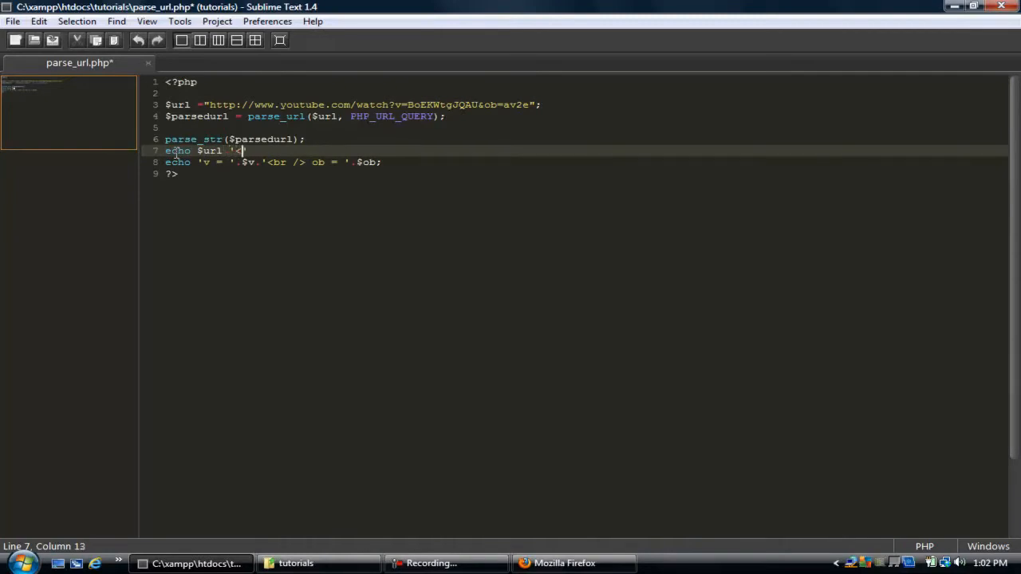
pyautogui.write('br>')
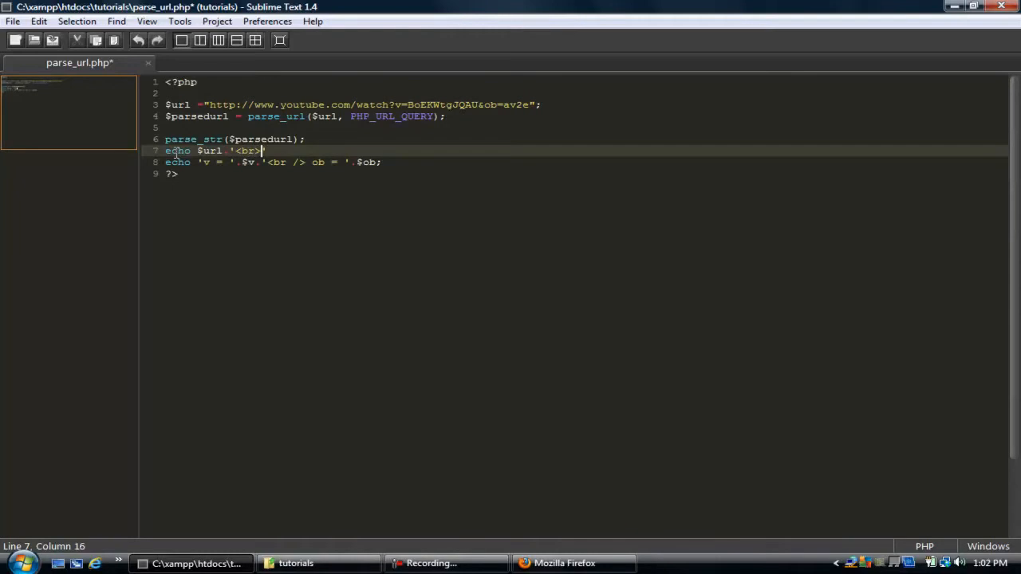
pyautogui.press('ctrl+s')
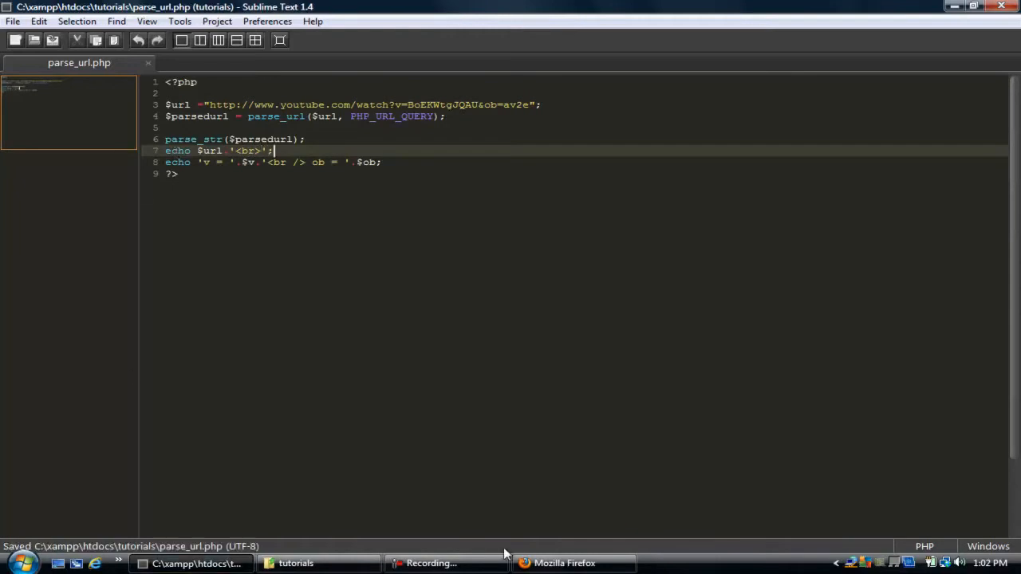
pyautogui.click(565, 563)
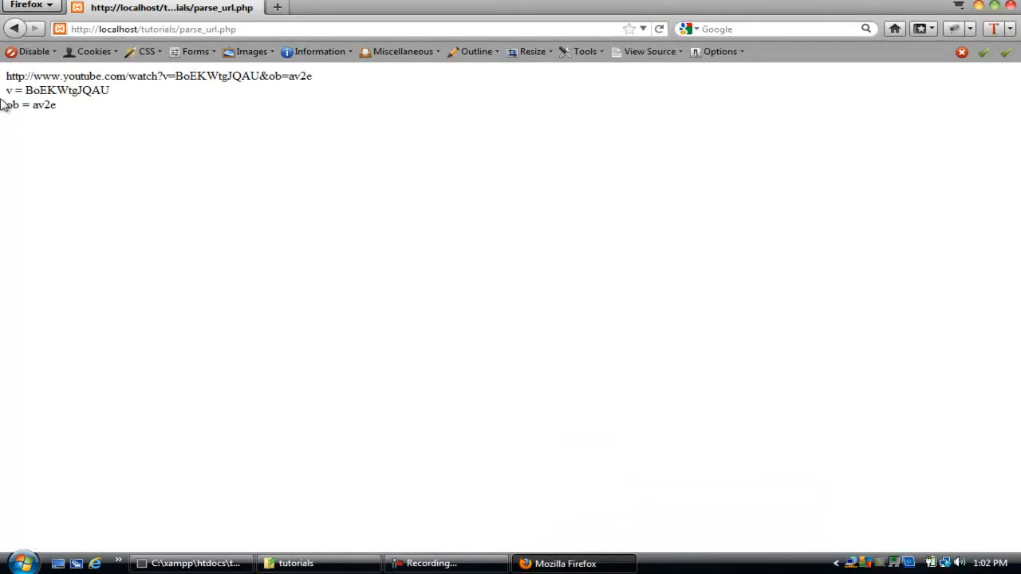
pyautogui.moveTo(254, 79)
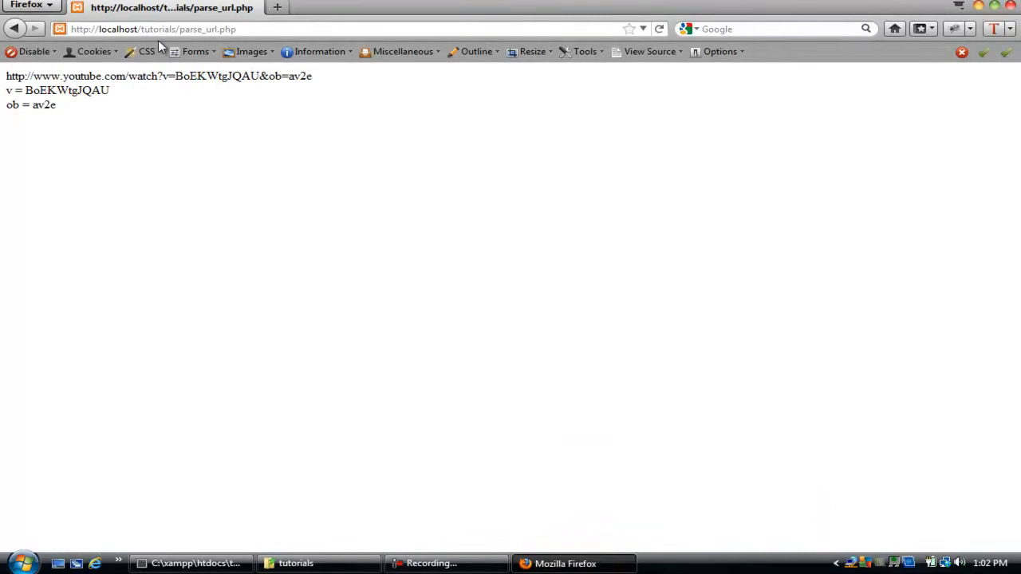
pyautogui.moveTo(227, 30)
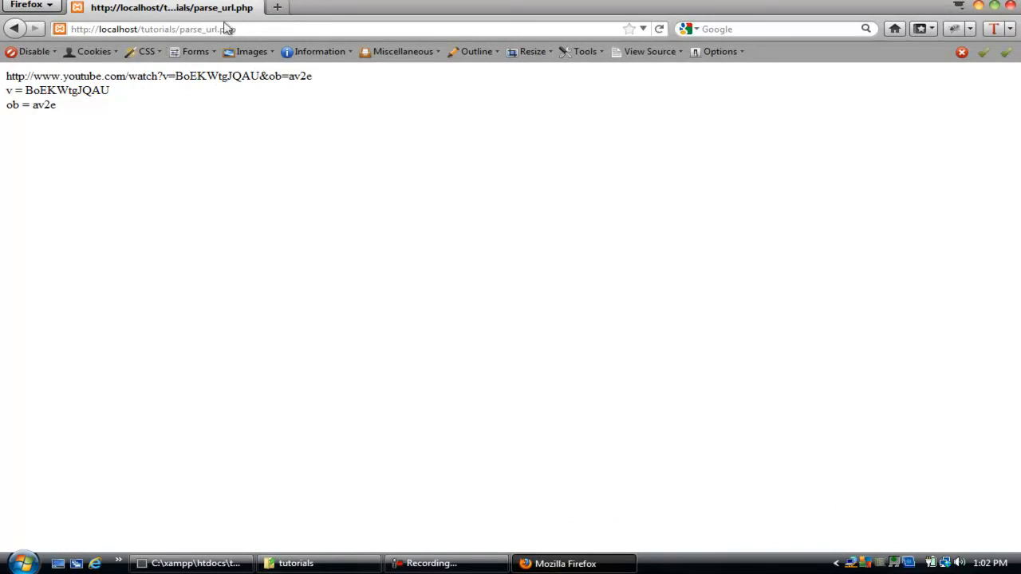
pyautogui.moveTo(120, 97)
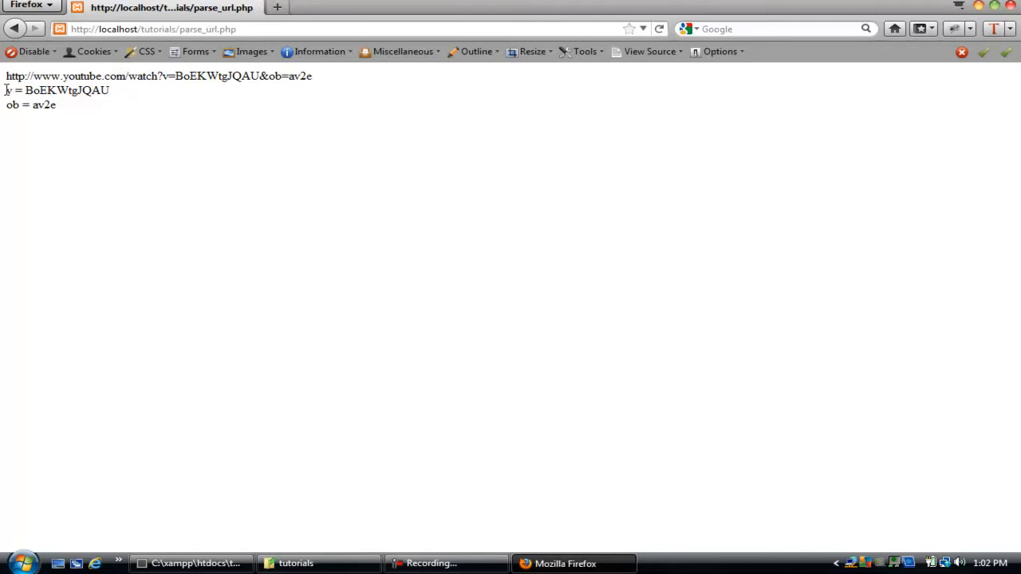
# Step: Highlight the printed v = BoEKWtgJQAU and ob = av2e lines, then clear the selection
pyautogui.moveTo(6, 86); pyautogui.dragTo(56, 108)
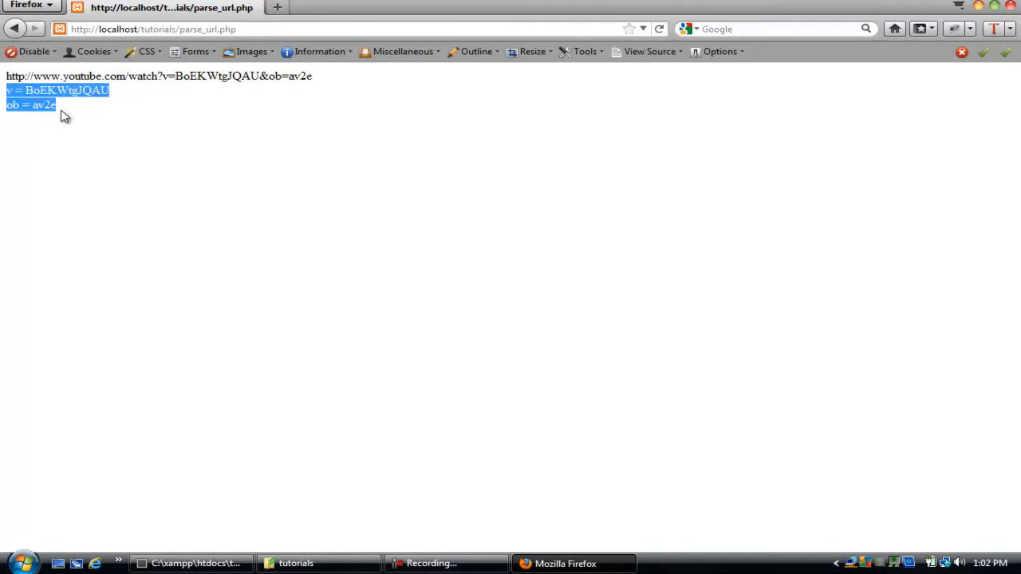
pyautogui.click(64, 115)
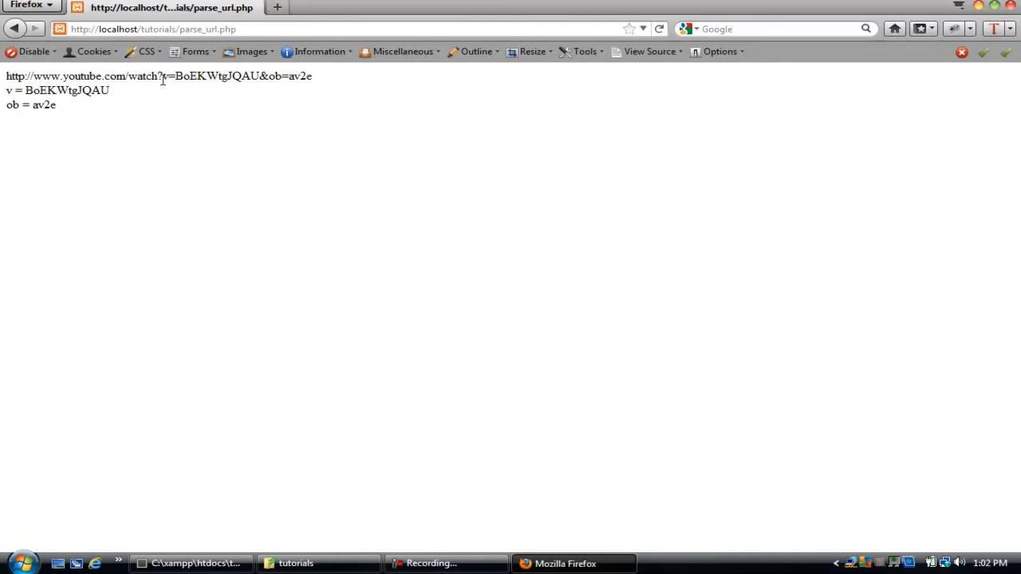
# Step: Highlight v=BoEKWtgJQAU inside the printed YouTube URL
pyautogui.moveTo(163, 76); pyautogui.dragTo(260, 76)
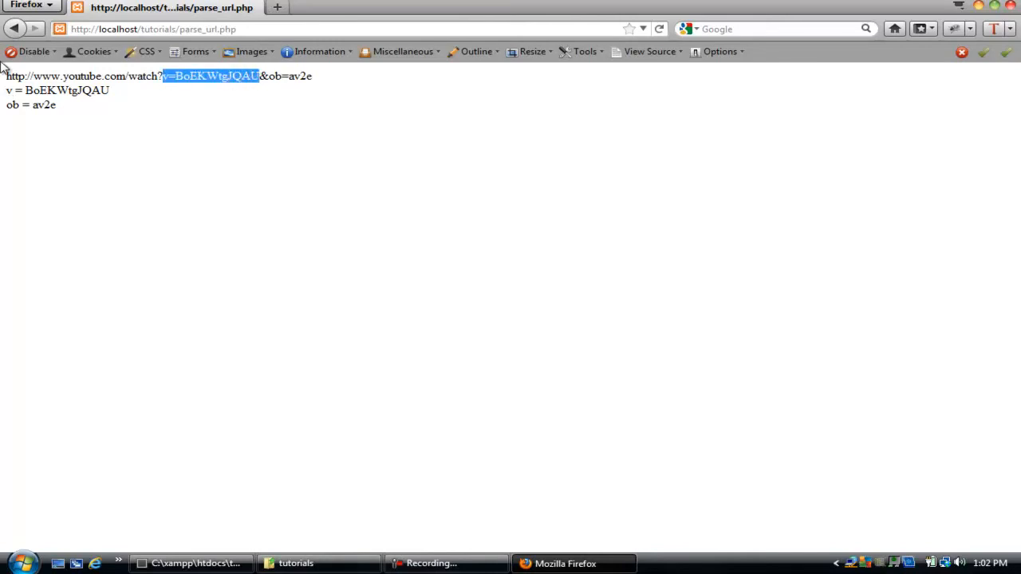
pyautogui.moveTo(381, 467)
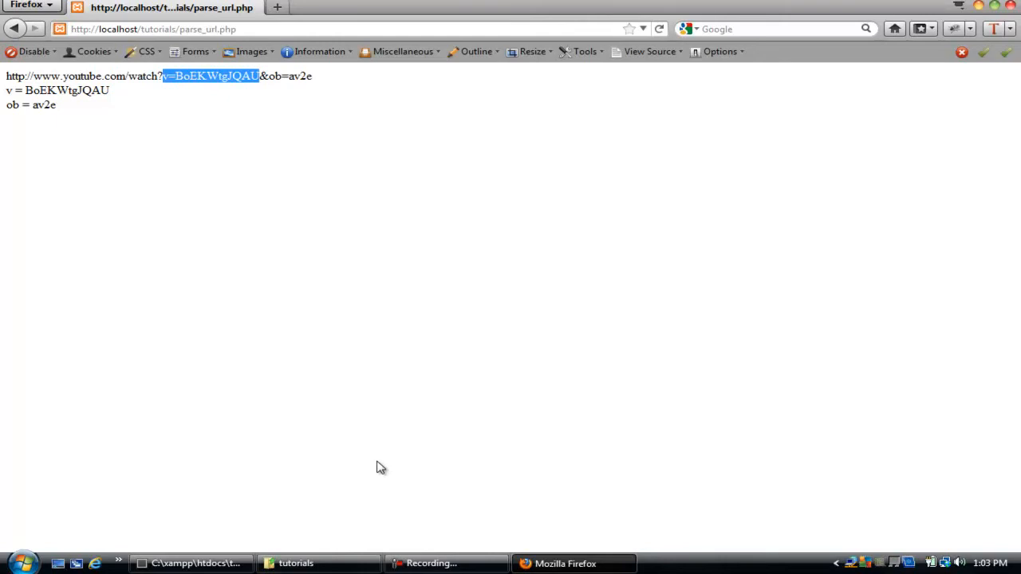